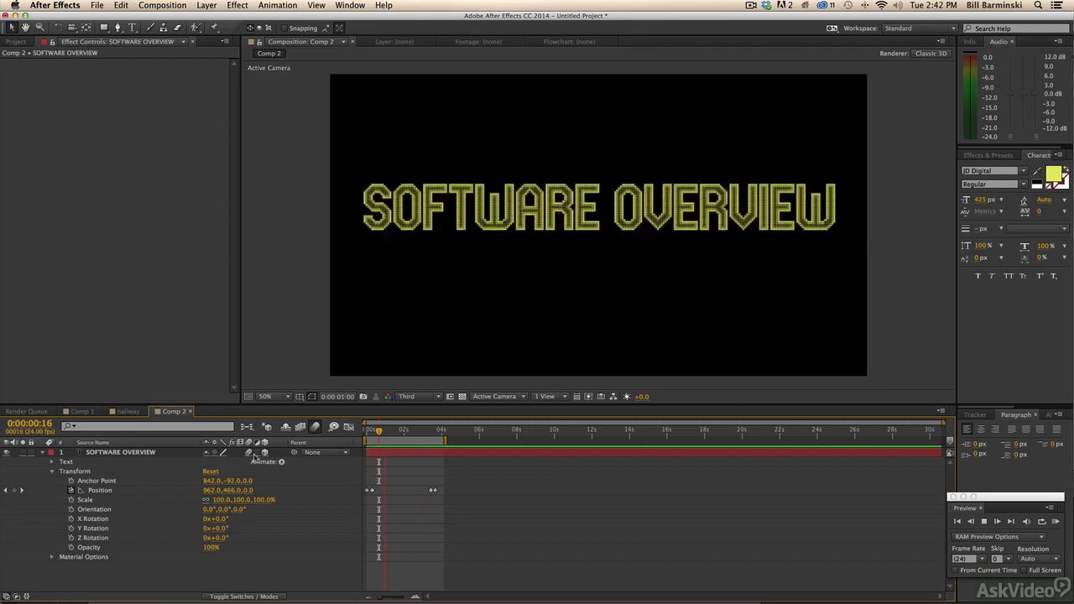
Bring up Comp 3 with FANCY LETTERS over the hallway video and view the sample files.
left_click(432, 428)
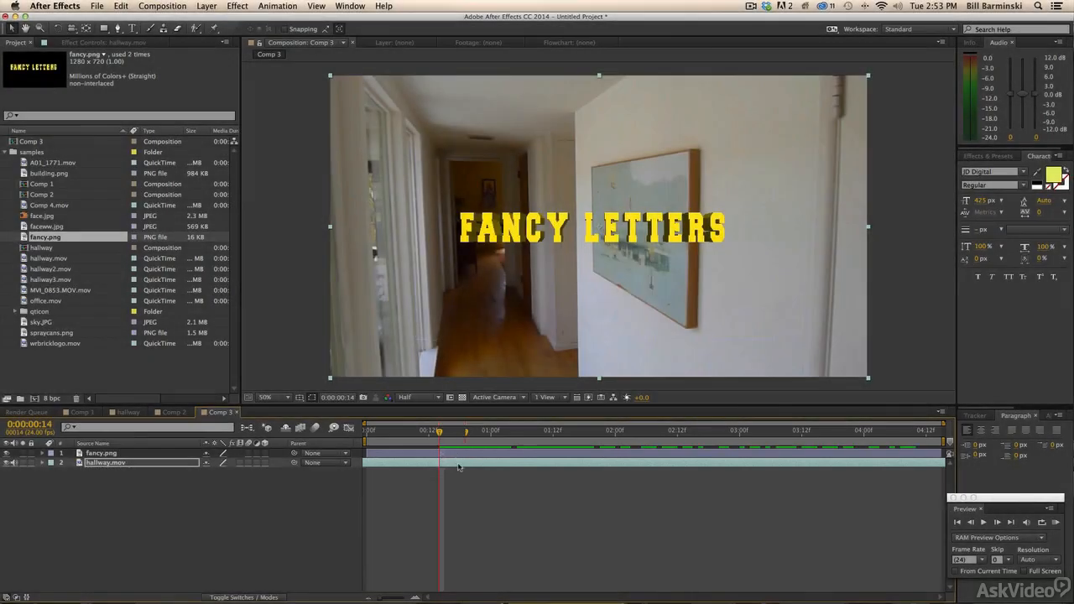
Reveal fancy.png's Transform properties to nudge its Position upward.
left_click(101, 452)
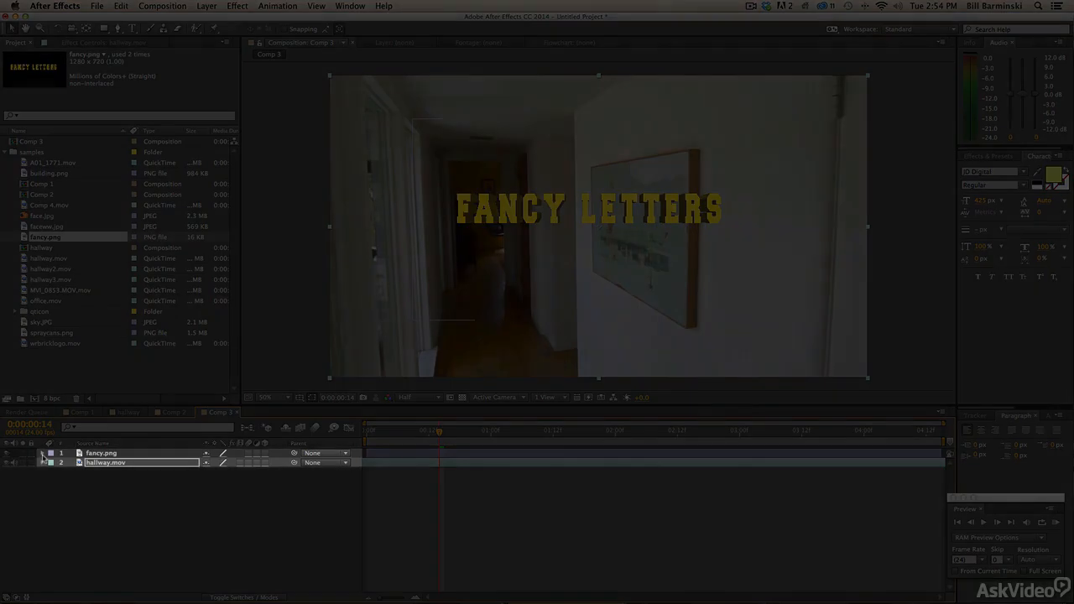
left_click(42, 453)
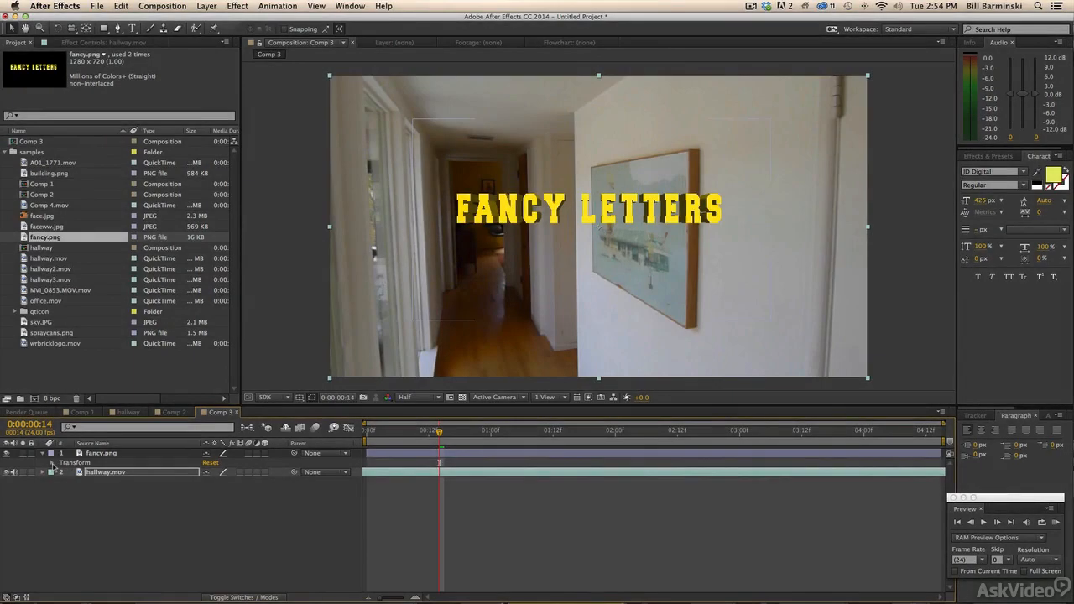
left_click(52, 462)
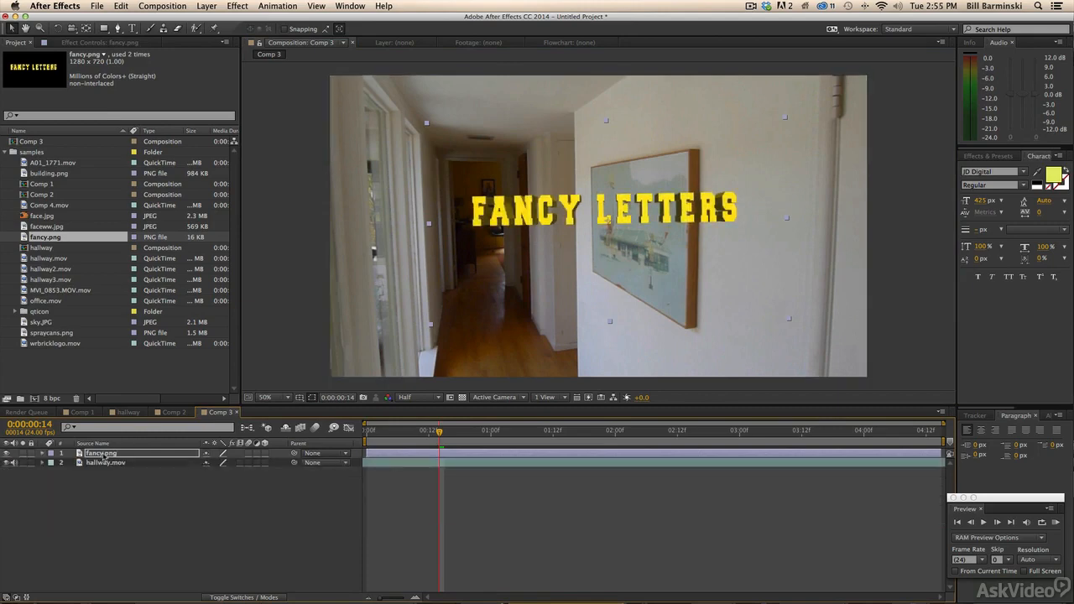
left_click_drag(101, 453, 101, 462)
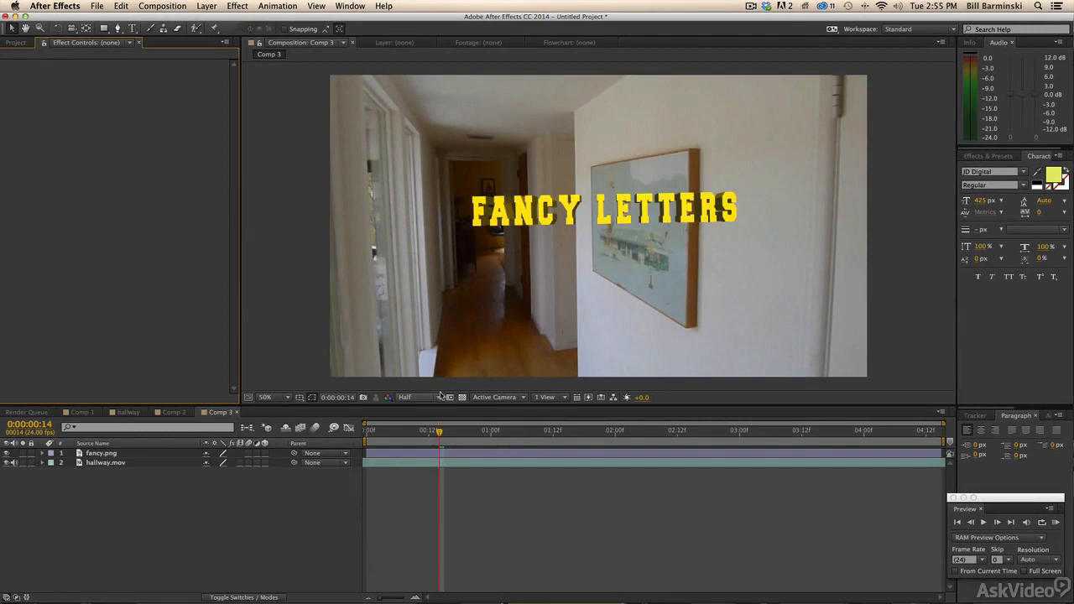
mouse_move(444, 394)
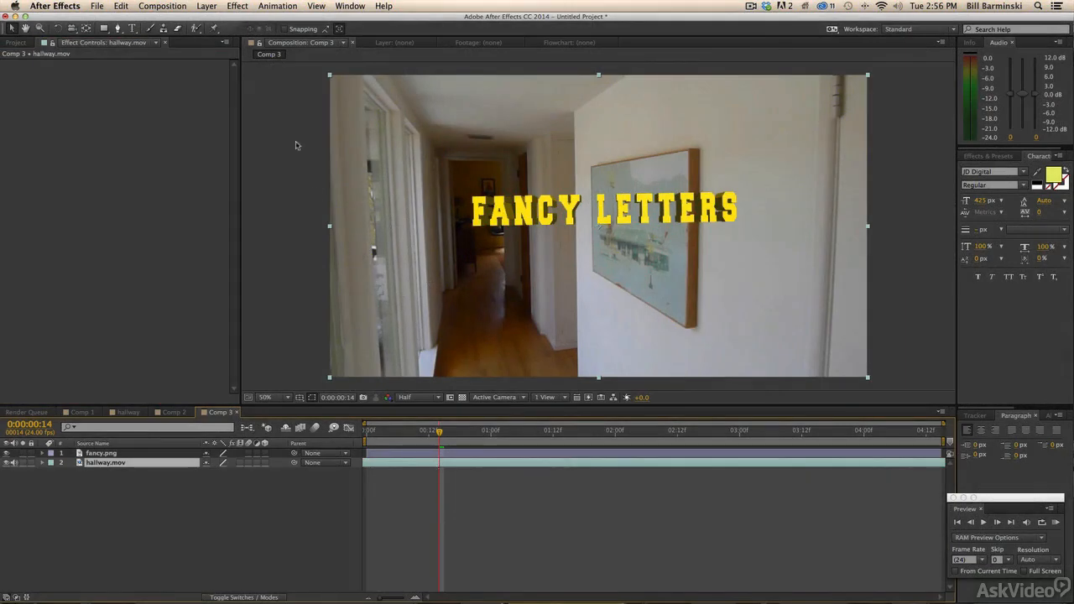
Apply Box Blur to hallway.mov from the Effect menu, with Blur Radius at 0.
left_click(206, 6)
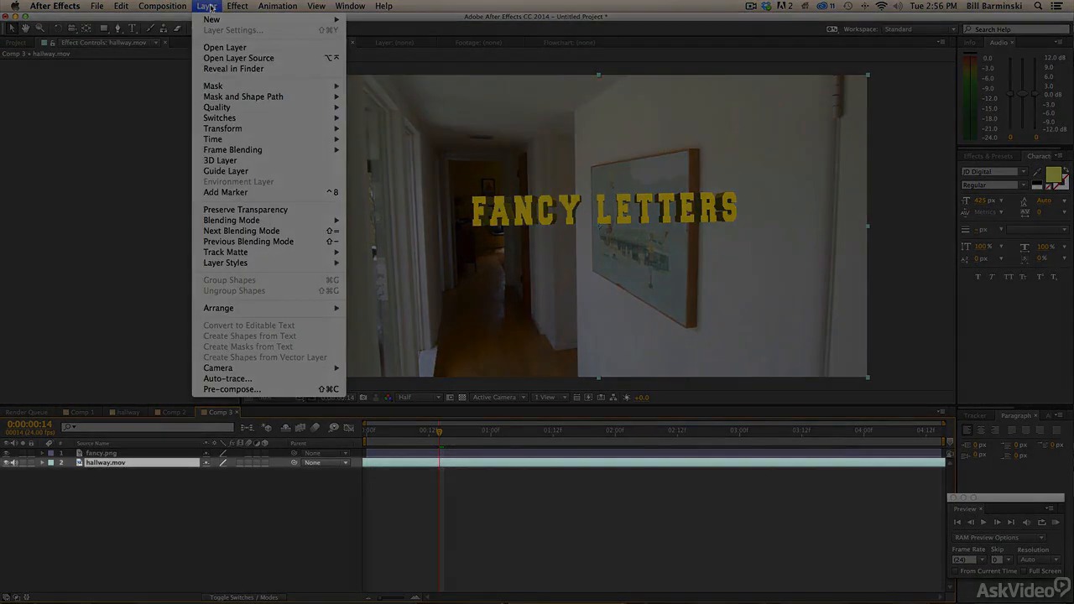
left_click(237, 6)
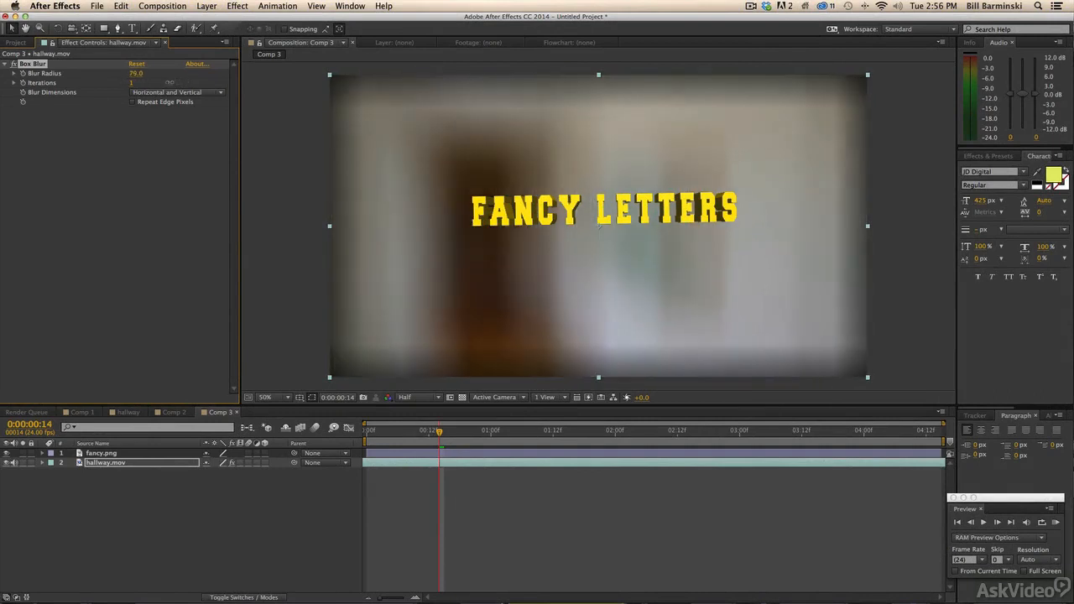
left_click(134, 73)
type("0")
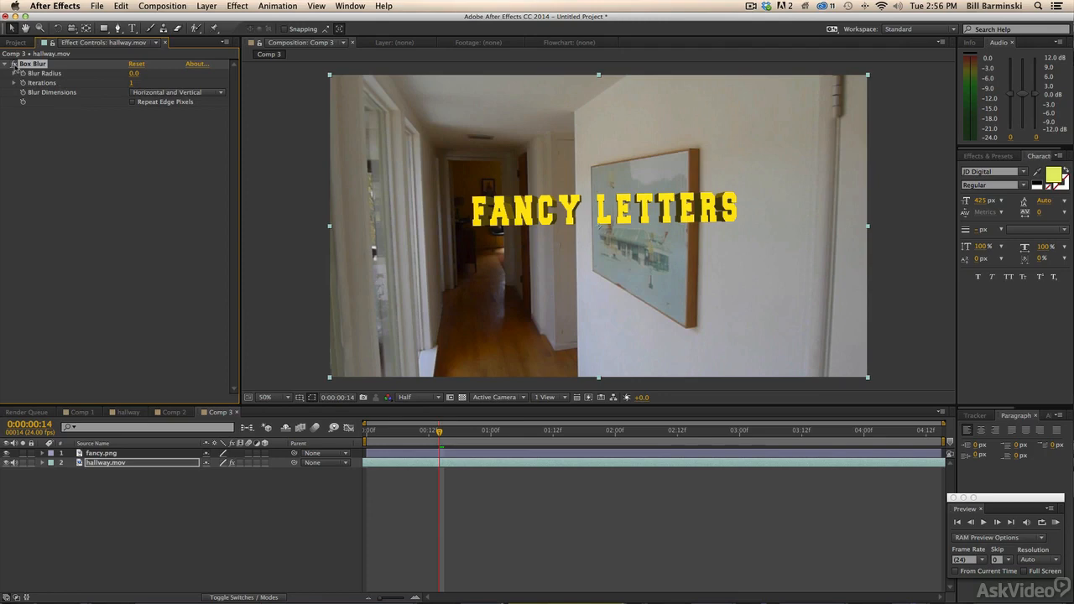
mouse_move(35, 69)
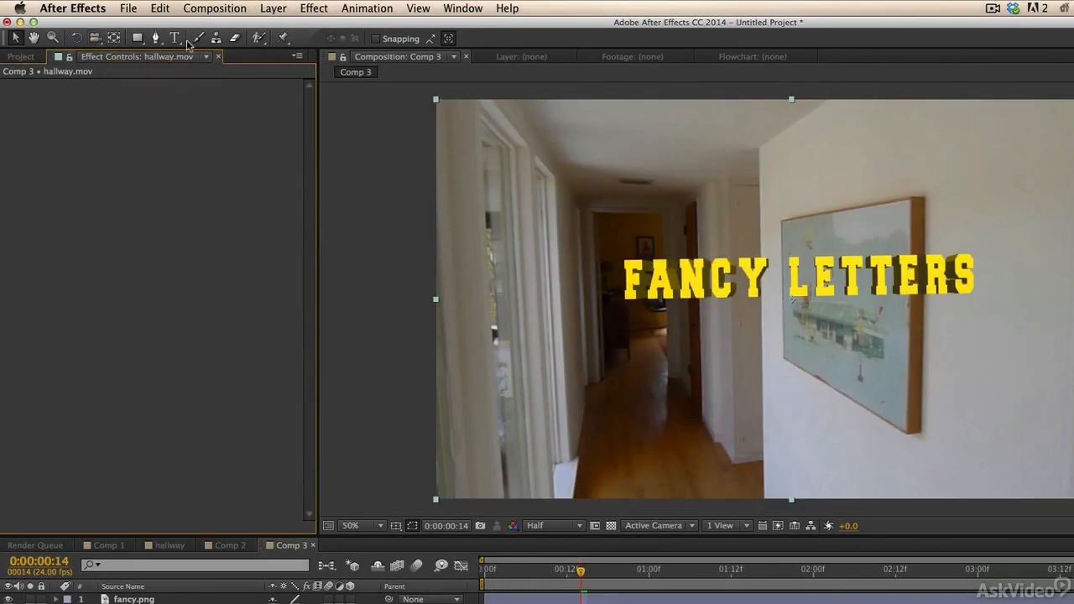
mouse_move(260, 39)
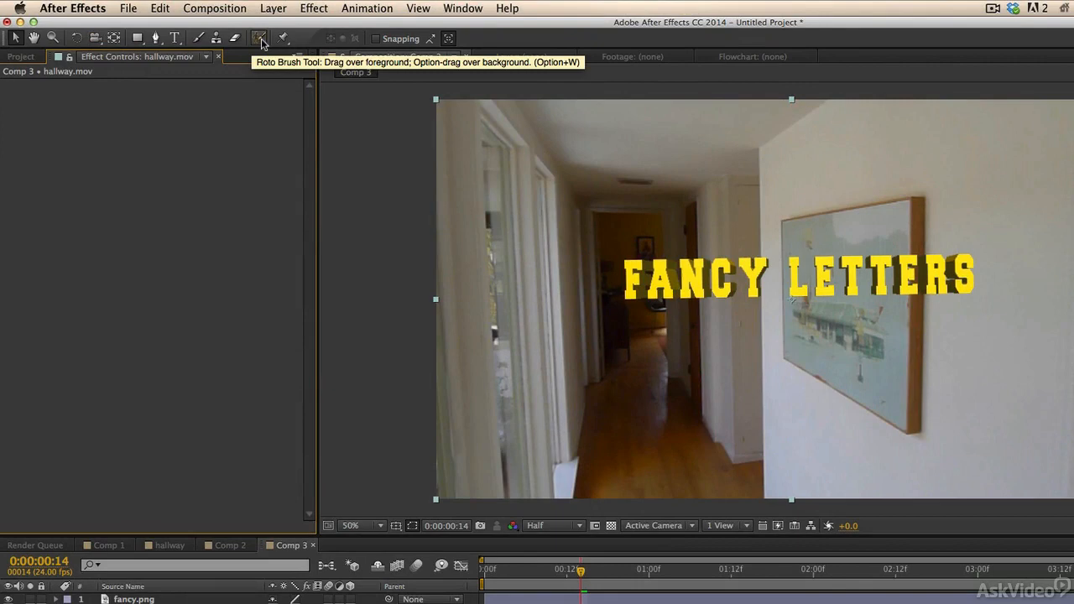
mouse_move(174, 38)
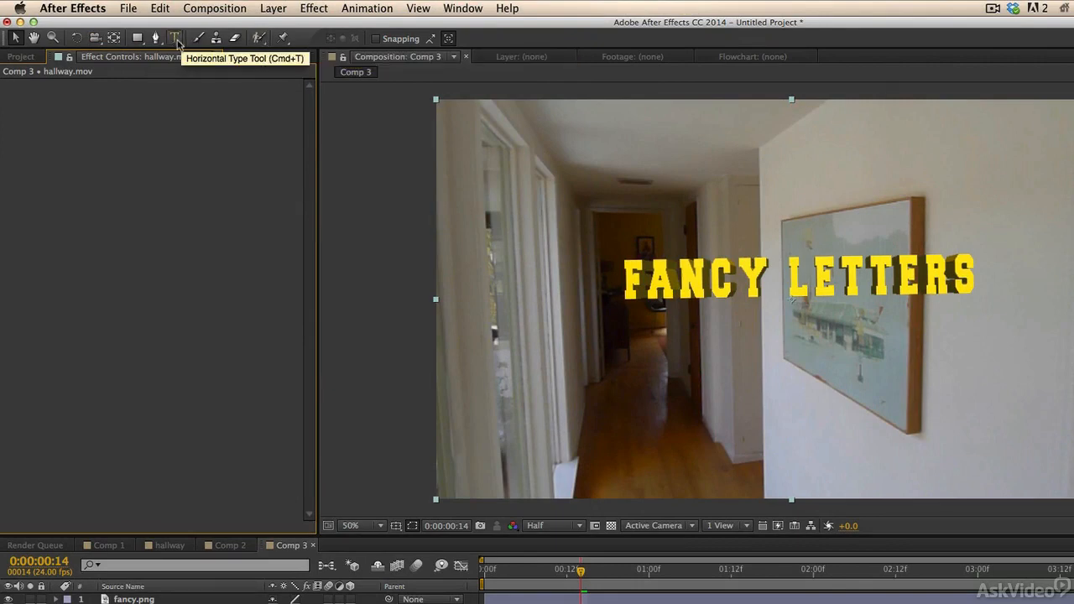
mouse_move(156, 38)
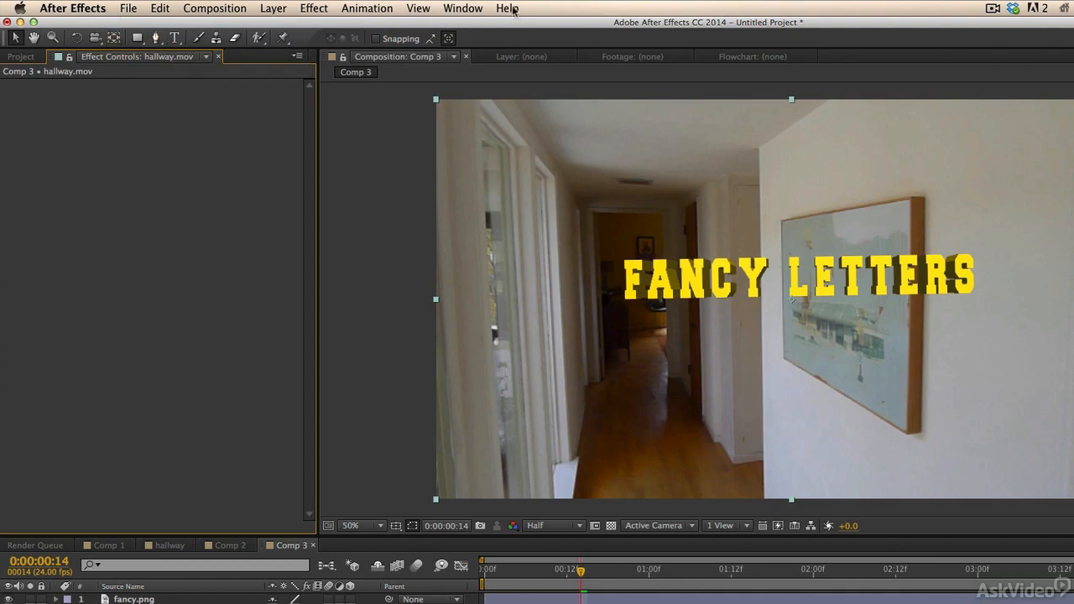
left_click(129, 8)
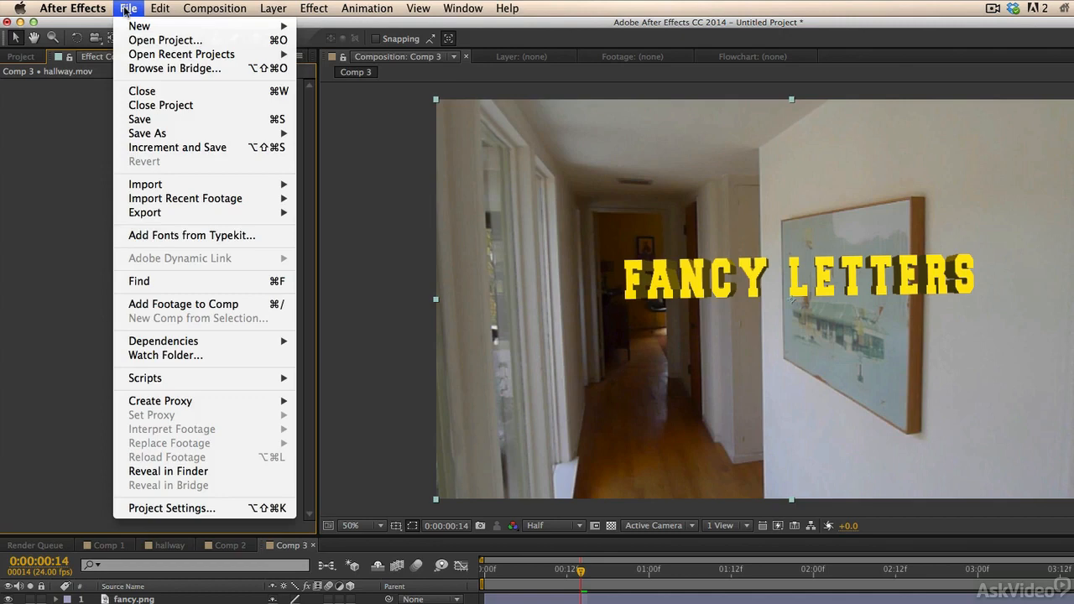
mouse_move(145, 184)
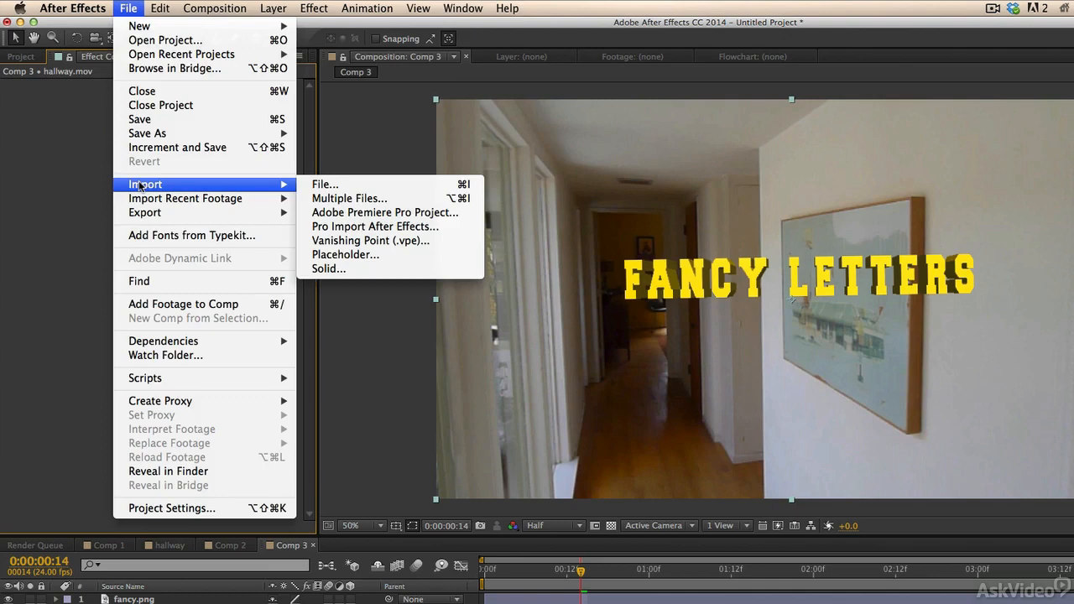
left_click(159, 7)
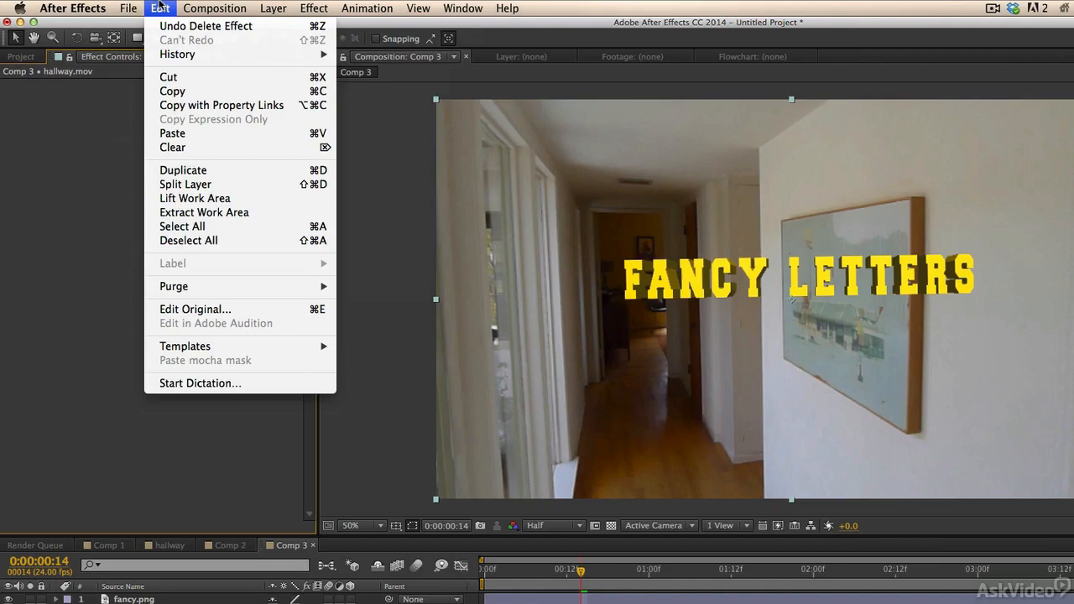
left_click(215, 7)
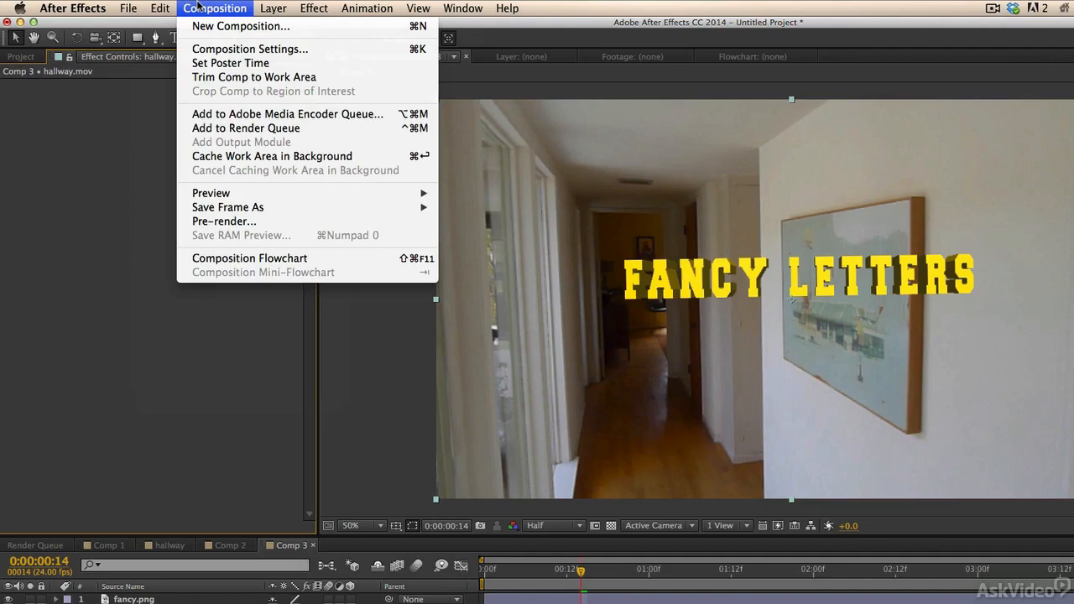
mouse_move(220, 46)
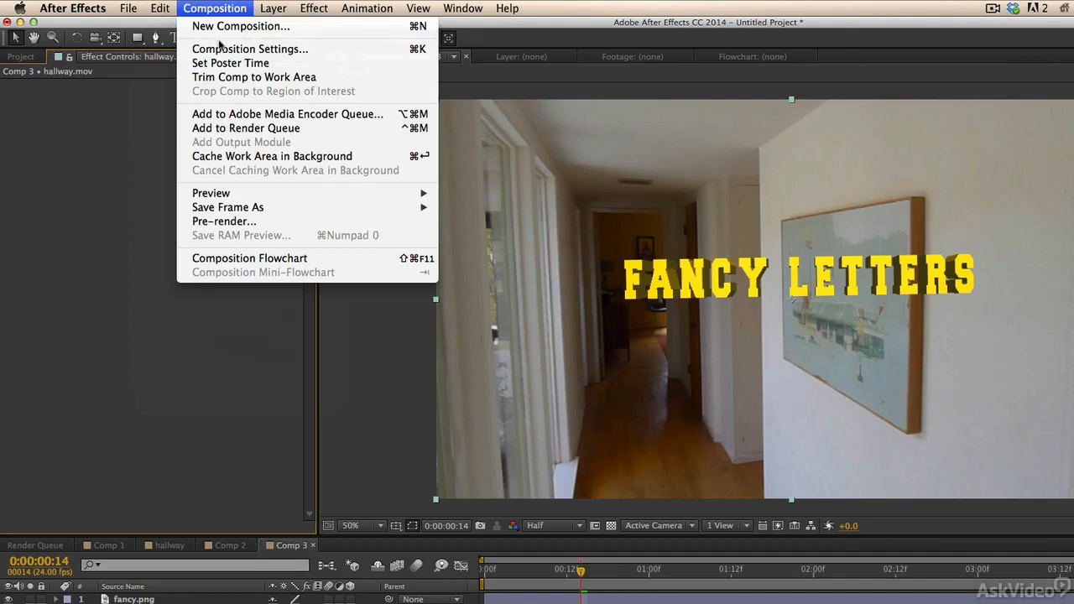
left_click(250, 49)
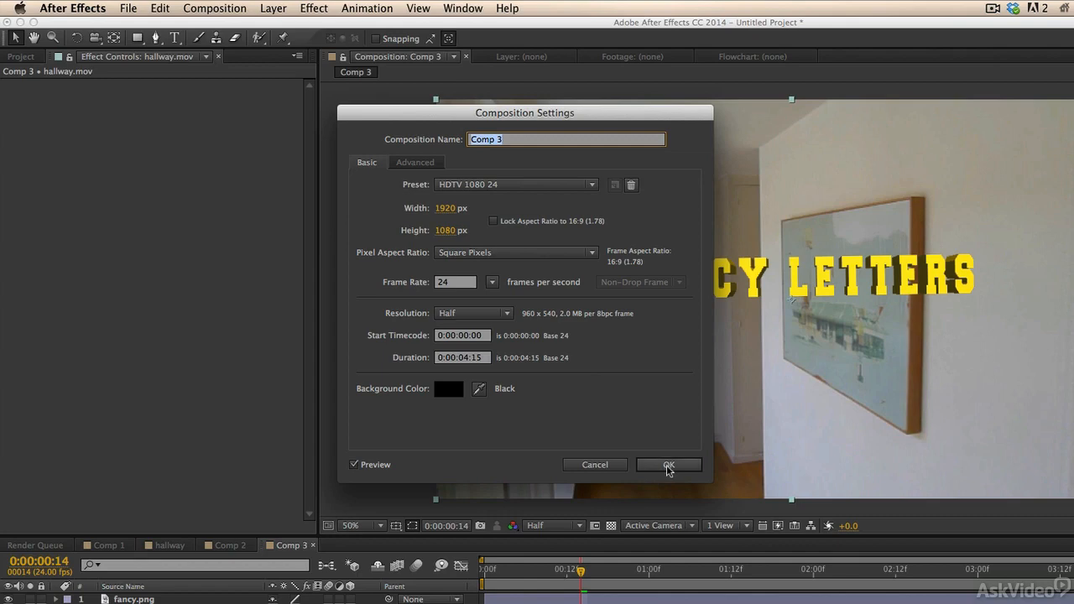
left_click(668, 464)
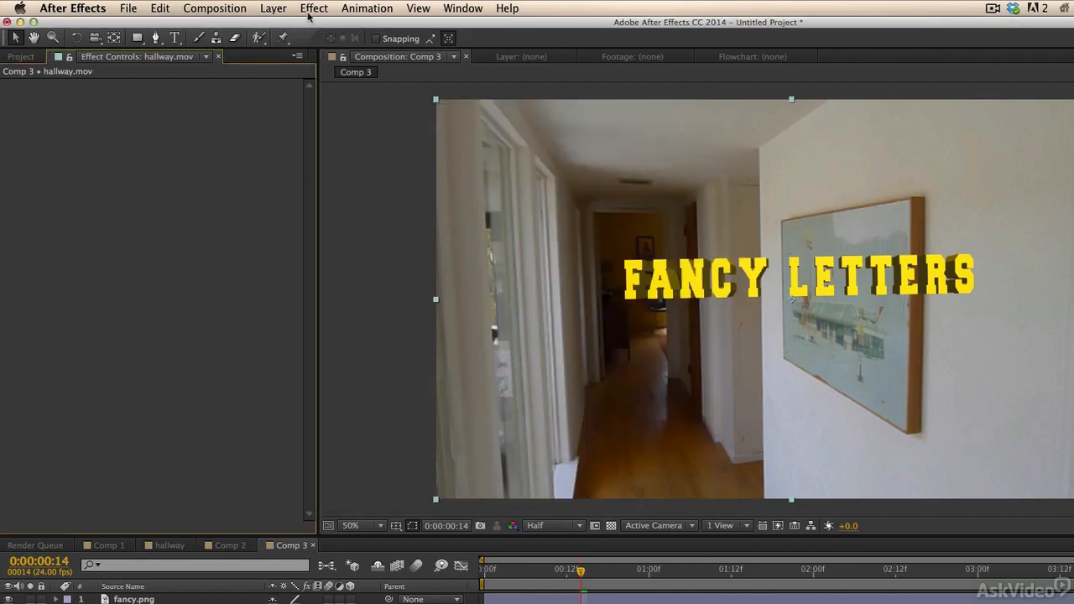
left_click(273, 8)
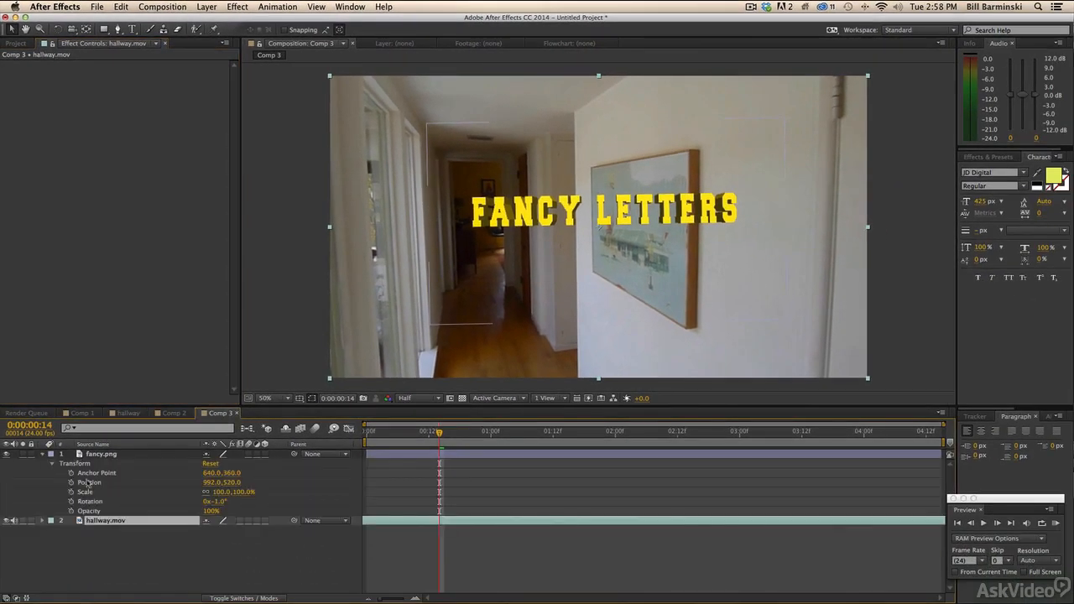
left_click(207, 6)
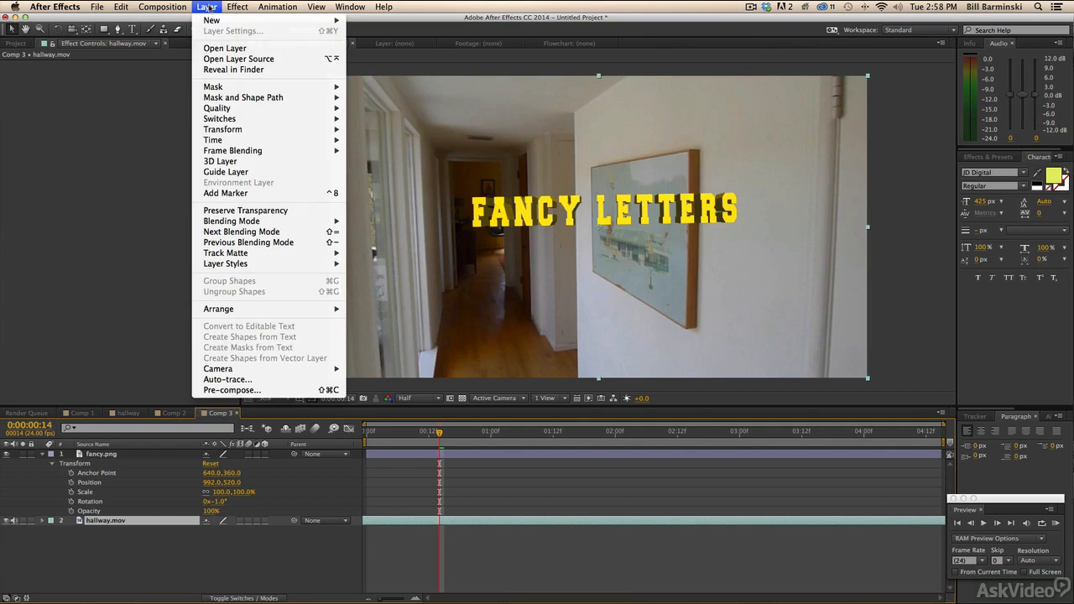
mouse_move(222, 129)
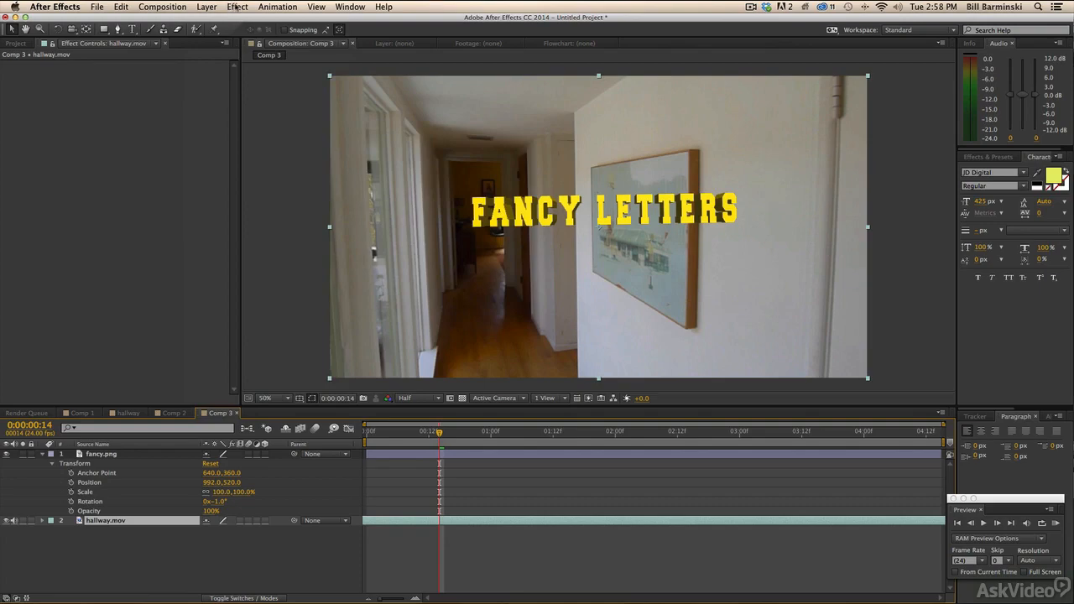
left_click(238, 7)
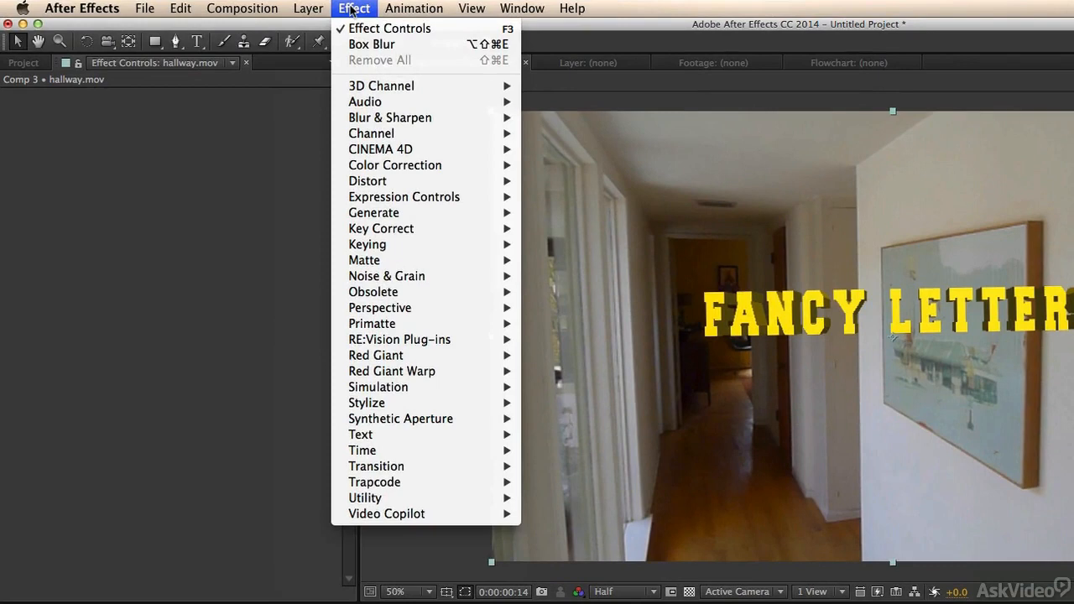
mouse_move(395, 164)
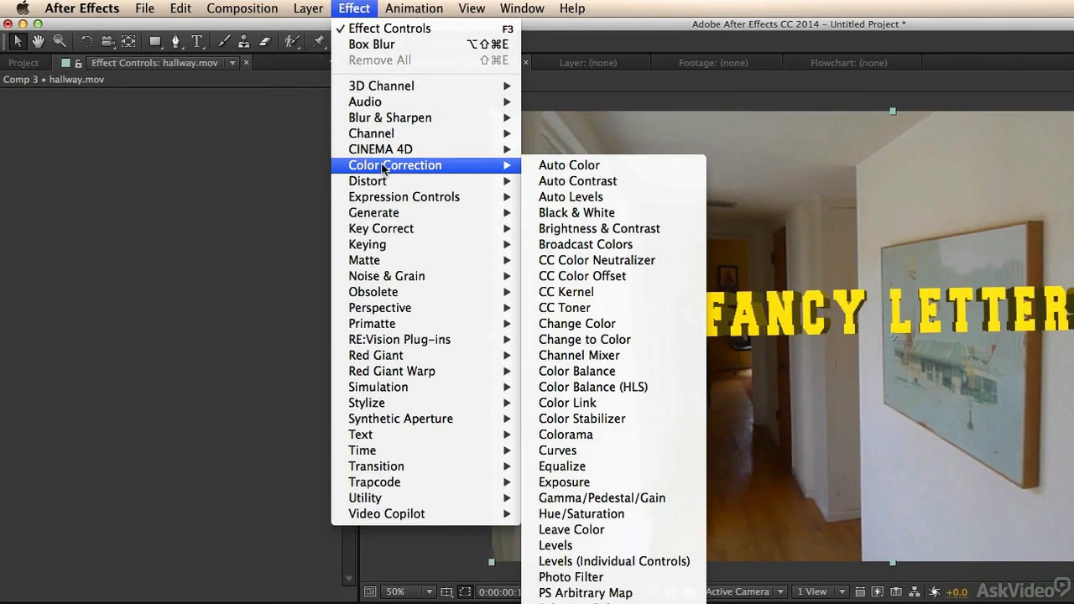
mouse_move(366, 181)
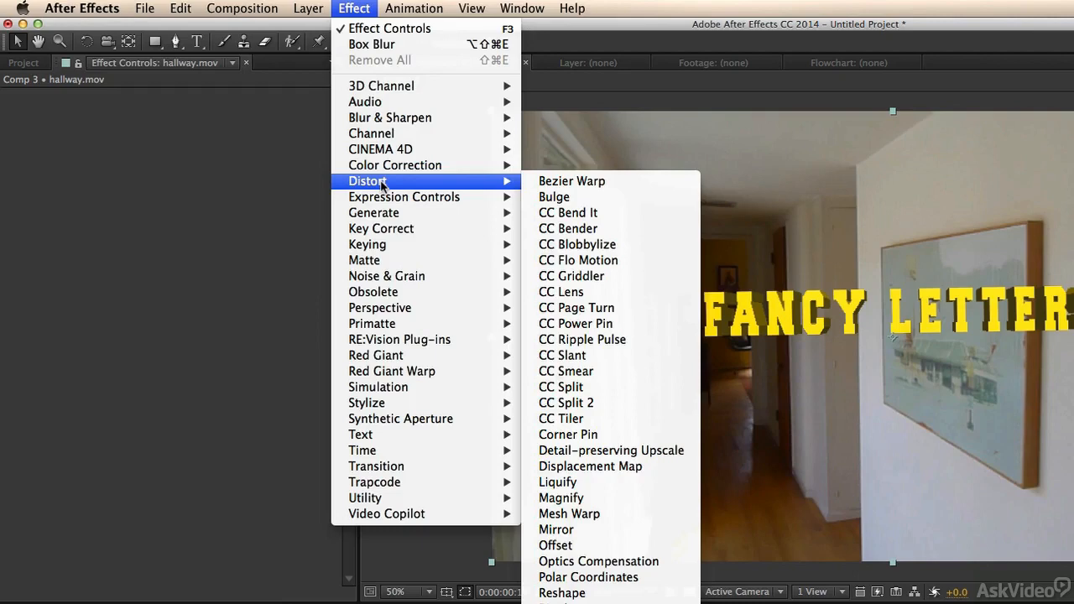
left_click(413, 9)
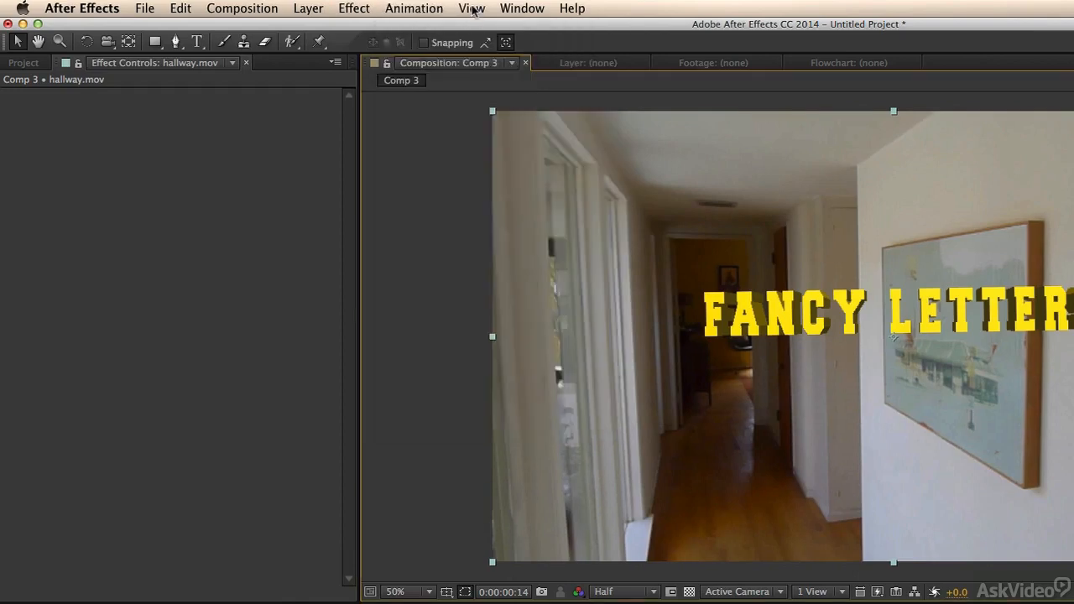
left_click(471, 8)
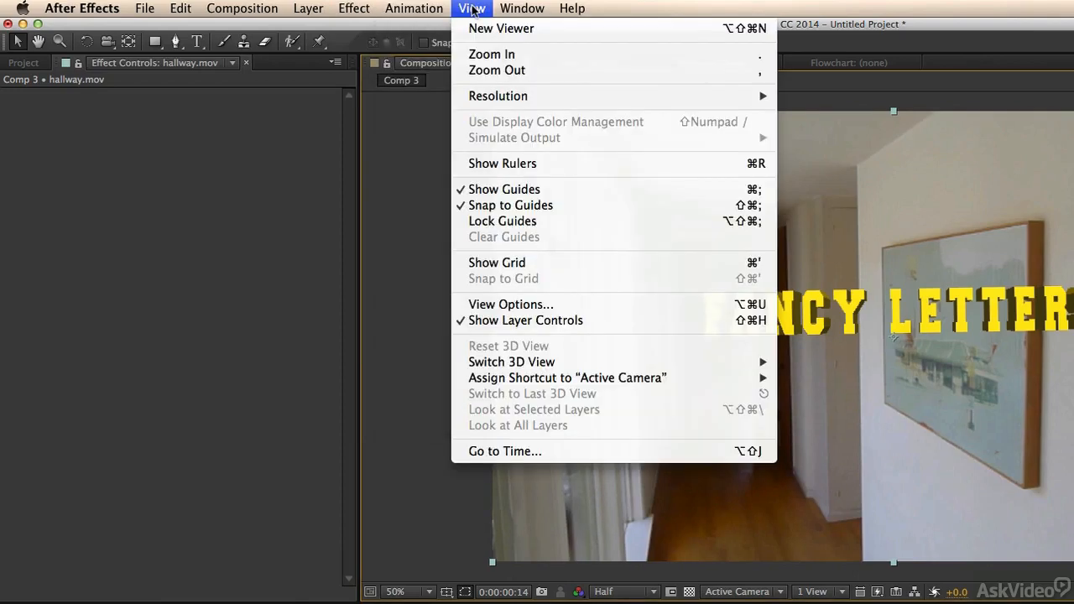
mouse_move(502, 220)
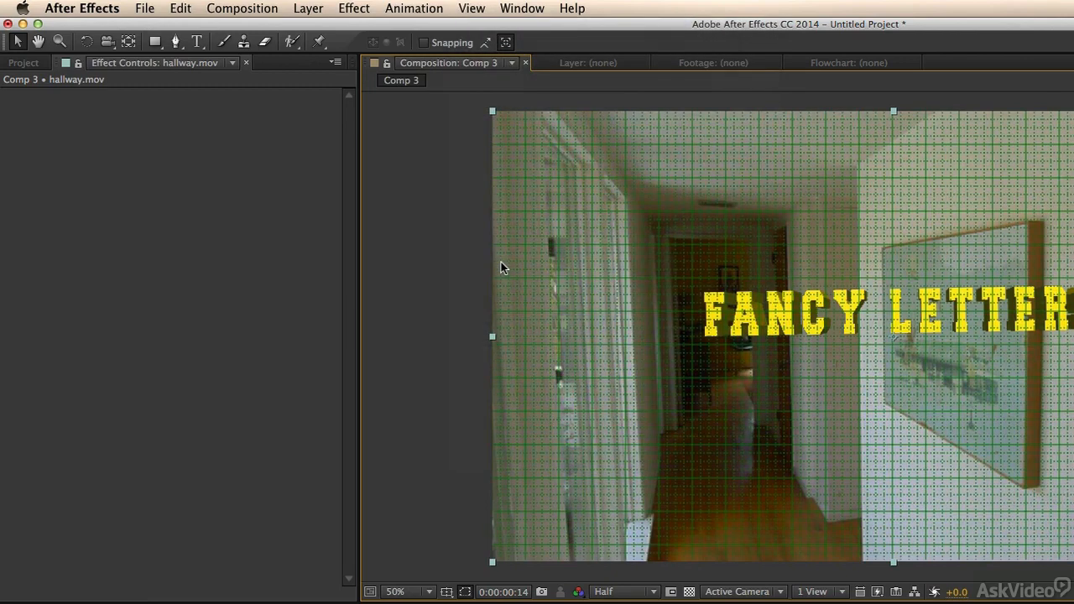
left_click(471, 9)
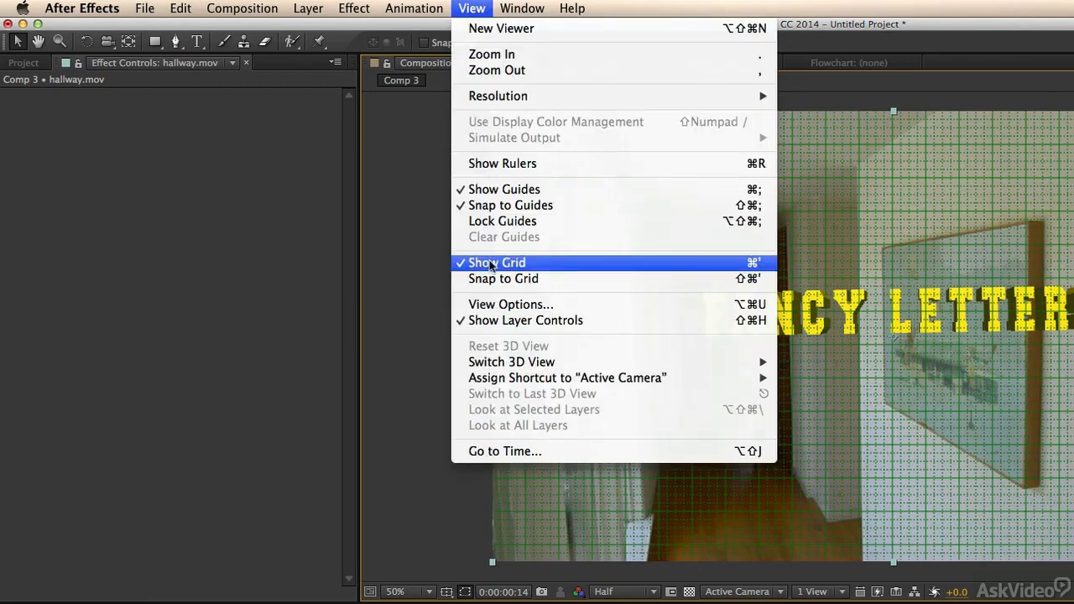
left_click(522, 8)
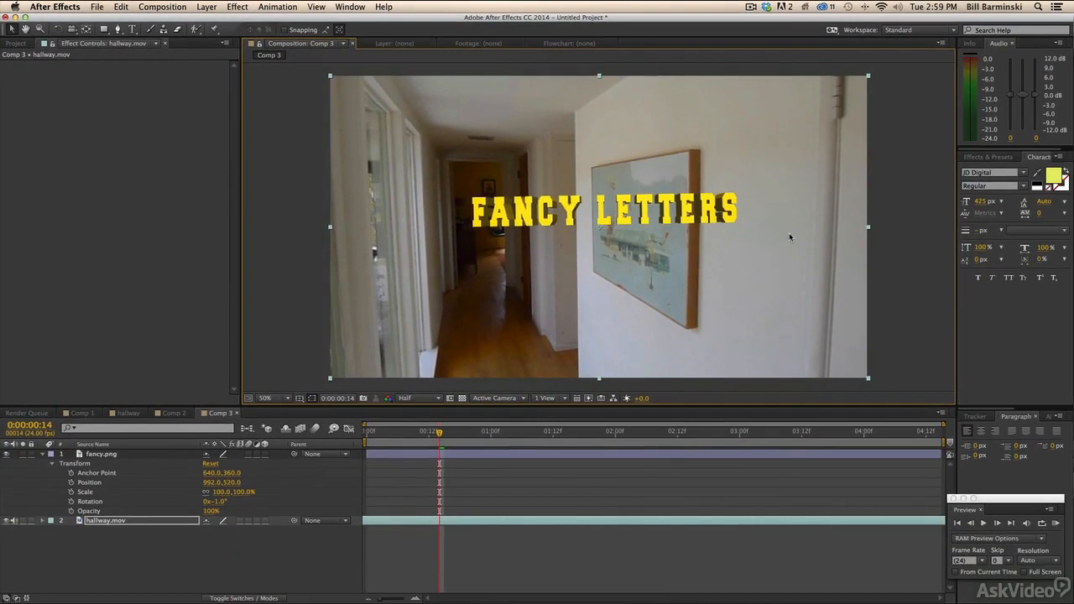
mouse_move(724, 328)
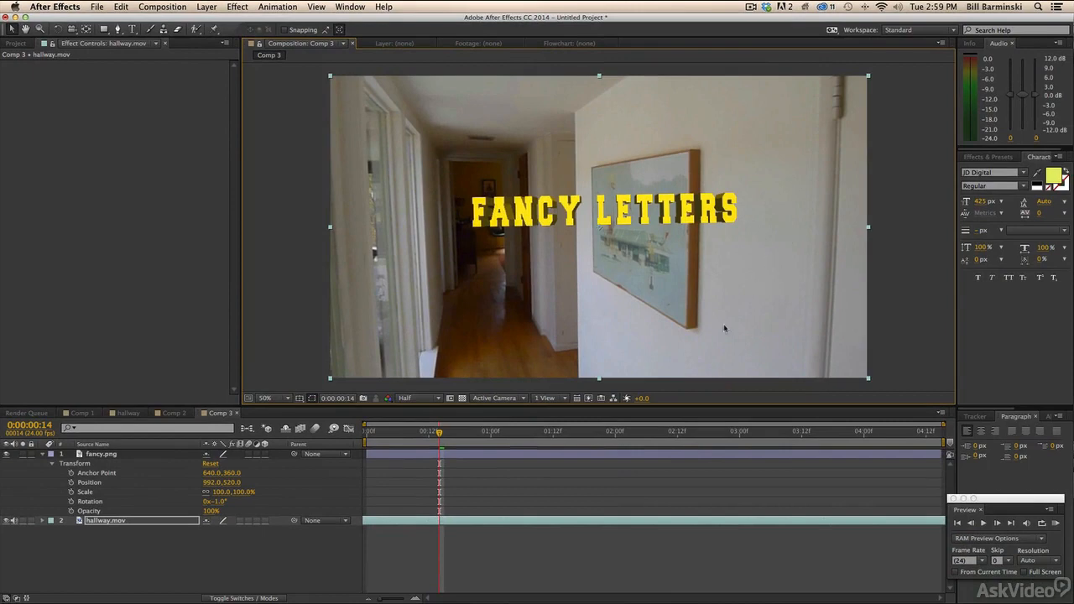
mouse_move(291, 277)
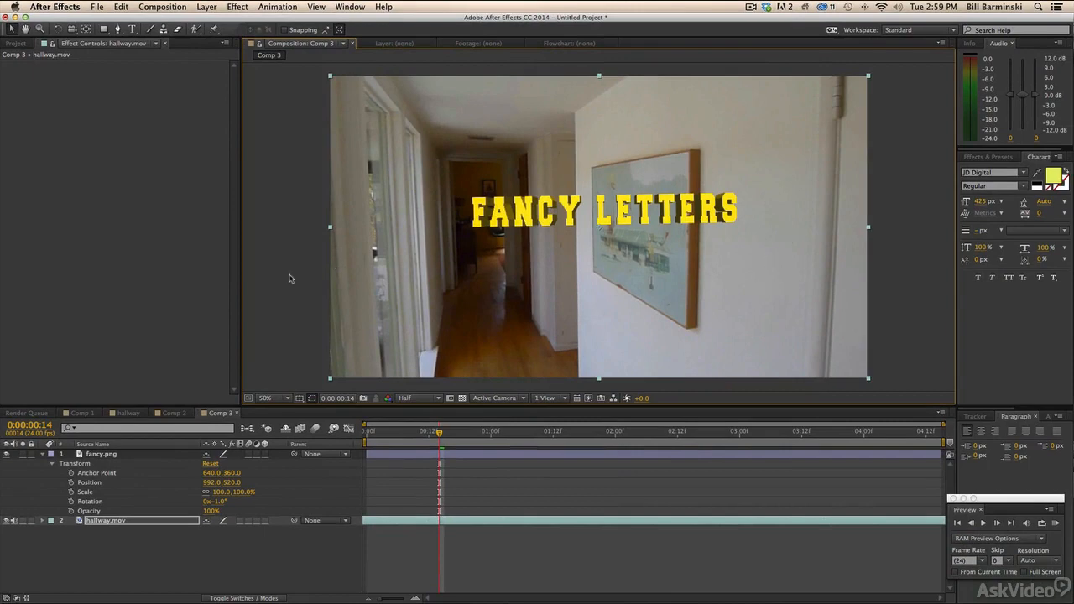